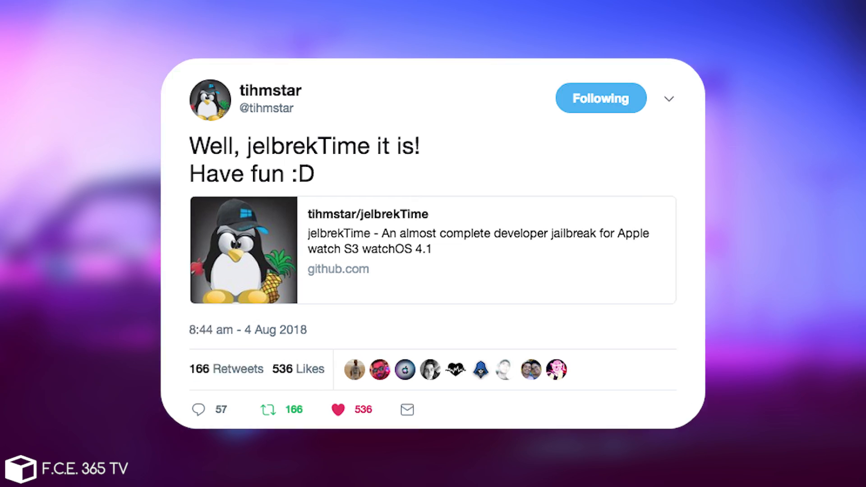
- Follow the tweet's tihmstar/jelbrekTime link card to the GitHub repository
left_click(292, 20)
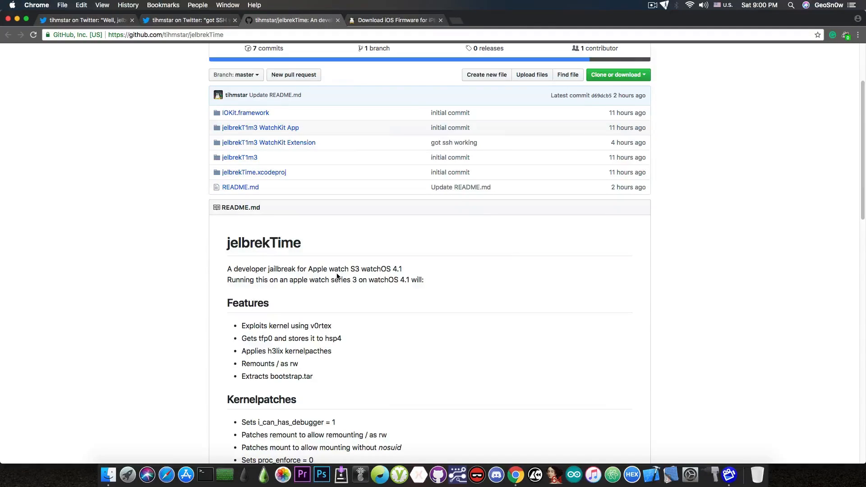
scroll("up", 3)
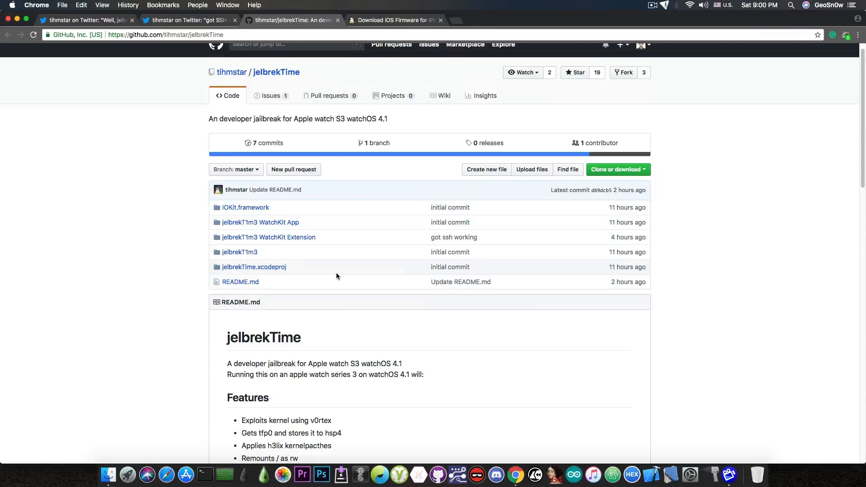
scroll("down", 3)
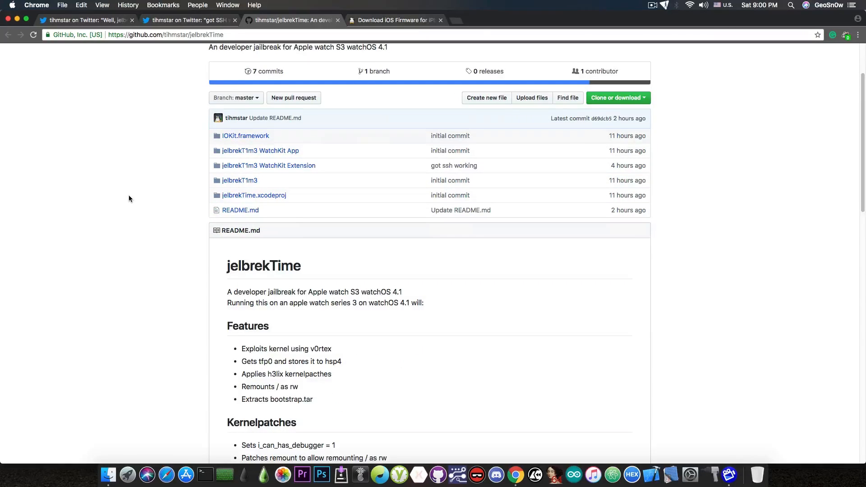
scroll("down", 3)
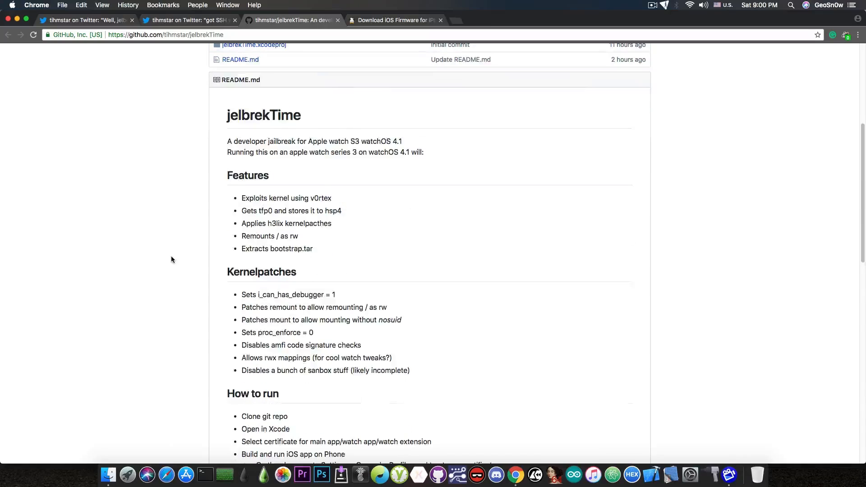
mouse_move(224, 287)
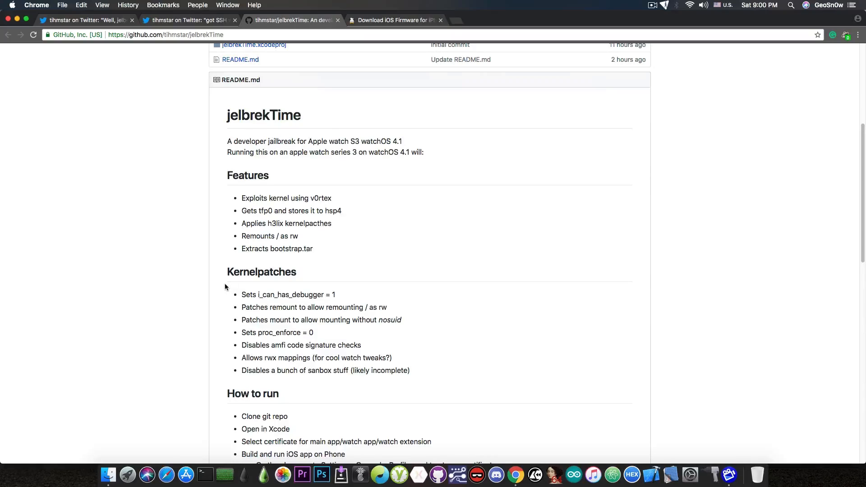
mouse_move(221, 222)
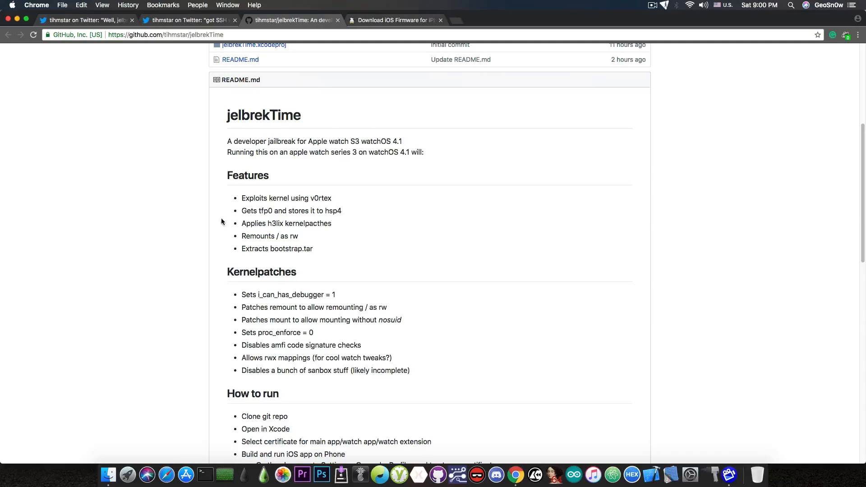
left_click(188, 20)
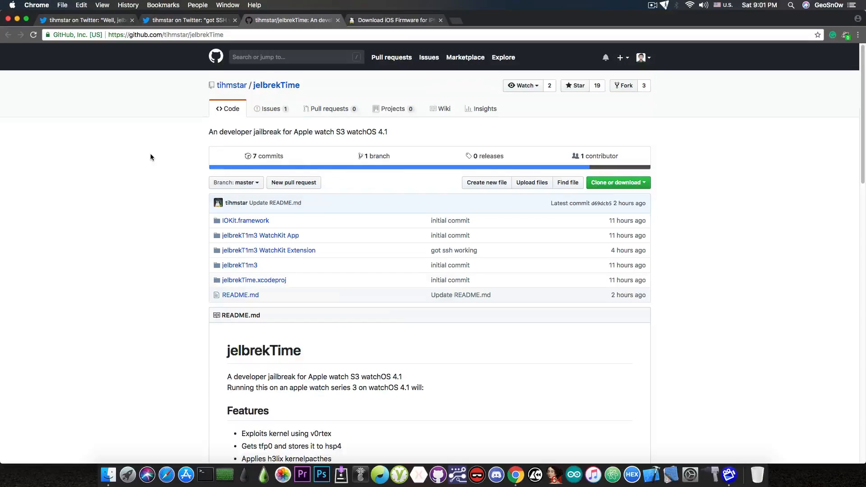
- Read down the README past How to run to Support more devices and Credits
scroll("down", 3)
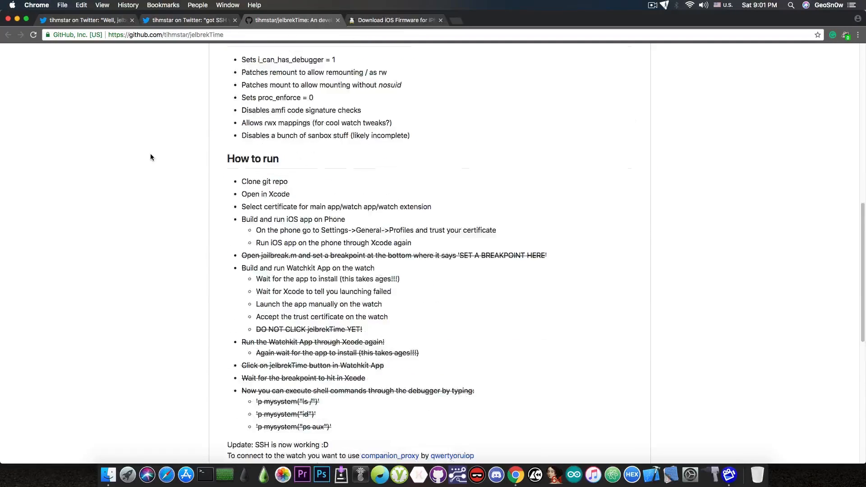
scroll("down", 3)
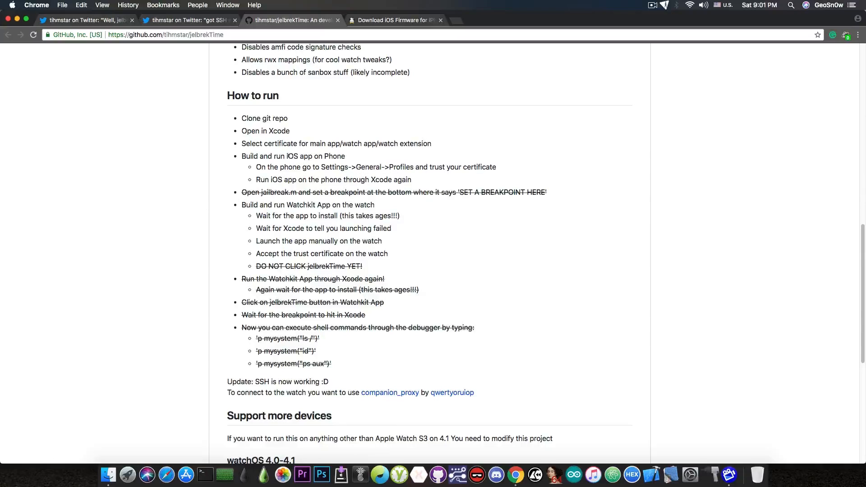
scroll("down", 3)
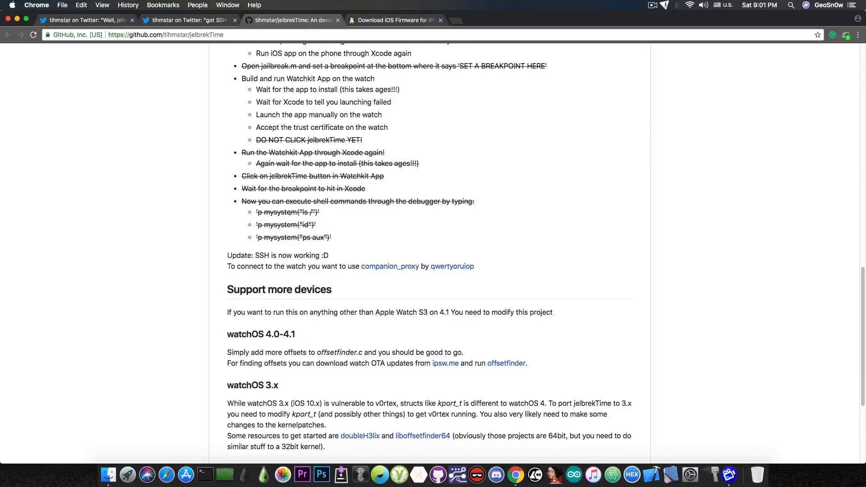
scroll("down", 3)
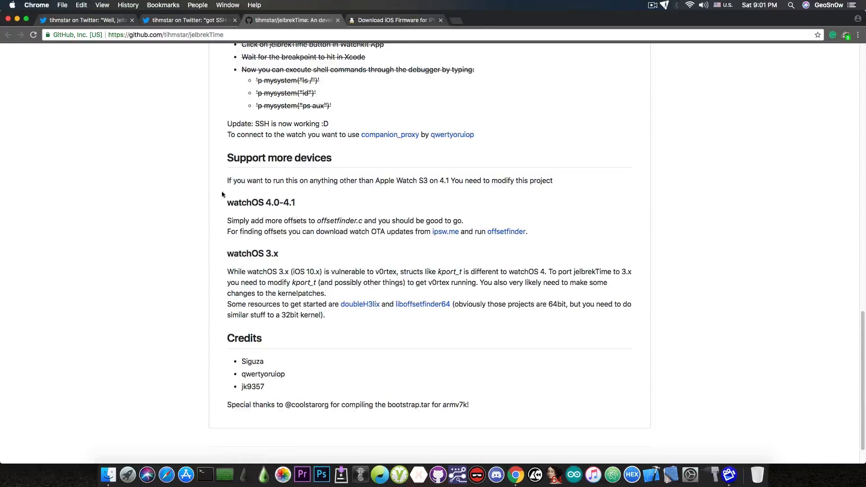
mouse_move(217, 236)
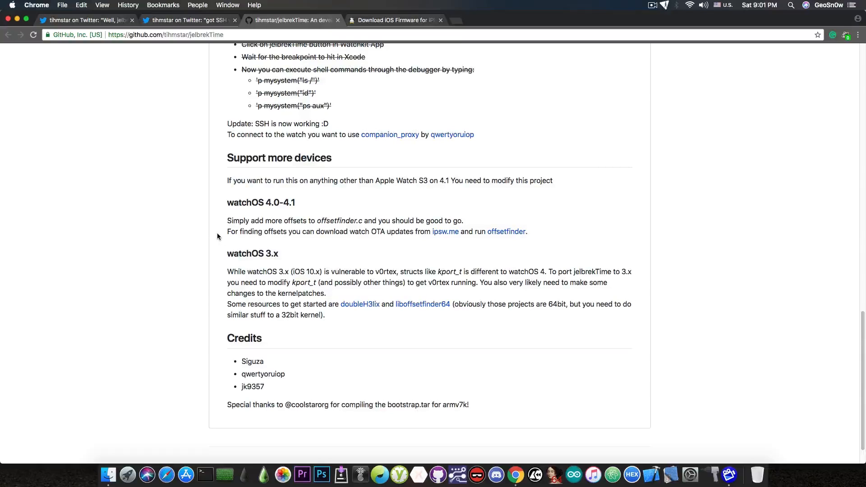
mouse_move(214, 257)
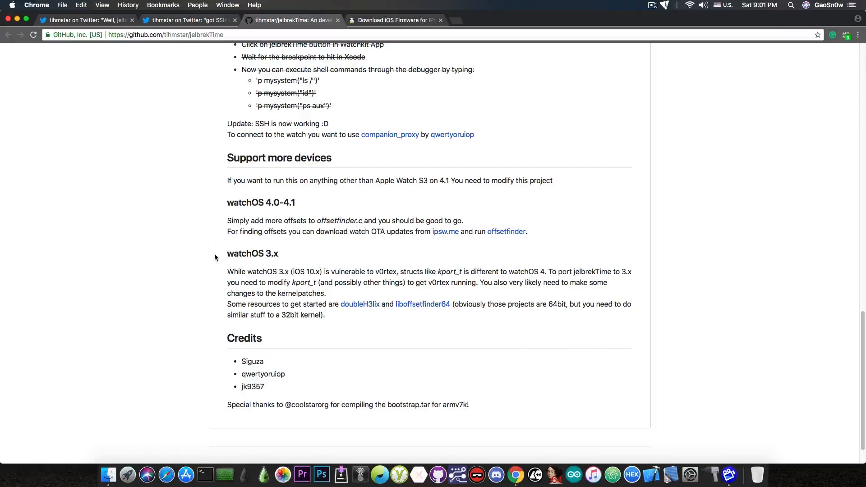
mouse_move(220, 264)
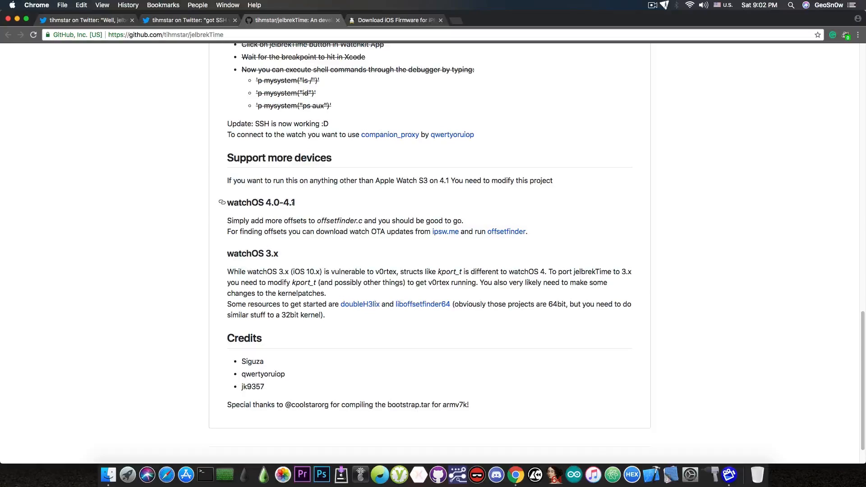
mouse_move(333, 245)
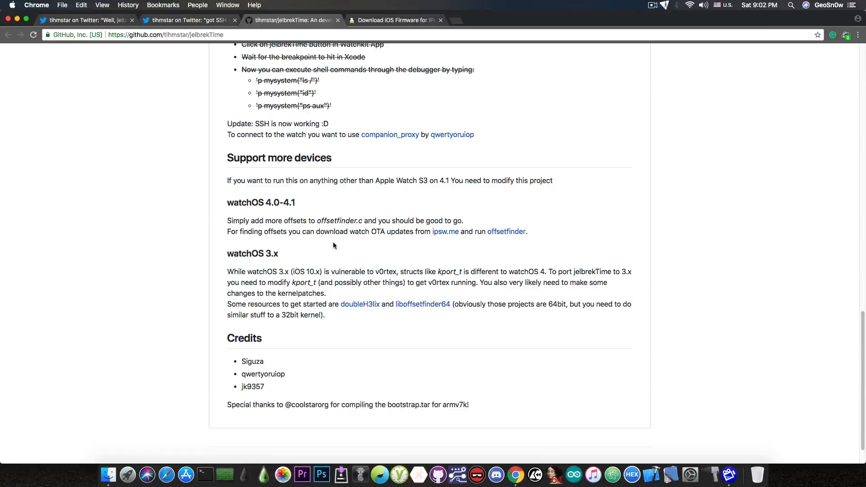
- Return to the README top and switch to tihmstar's 'got SSH working' tweet
scroll("up", 3)
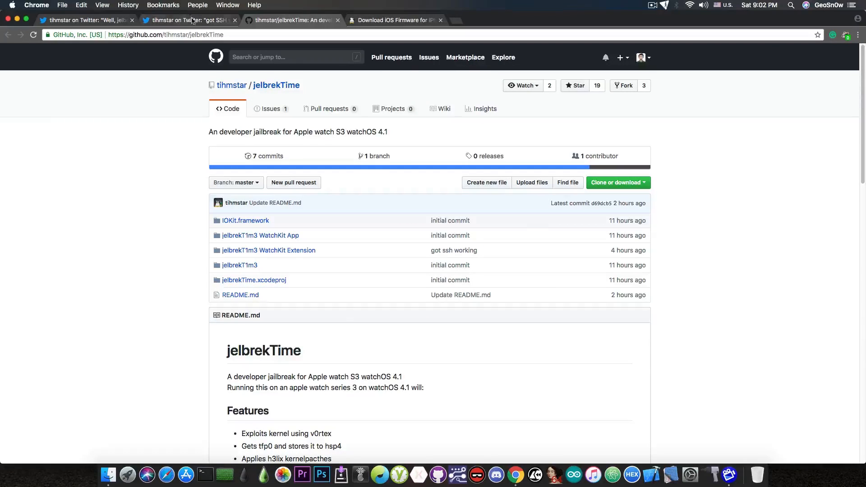
left_click(188, 20)
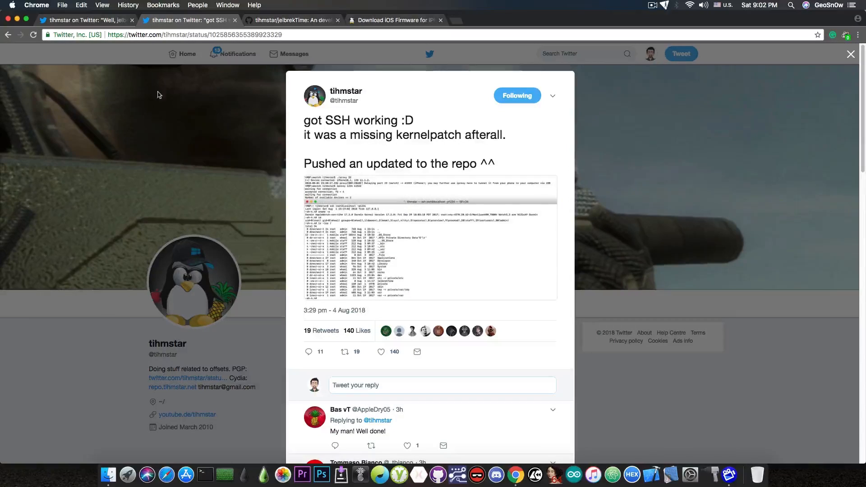
- On ipsw.me, select Apple Watch Series 3 (42mm) from the device list
left_click(395, 19)
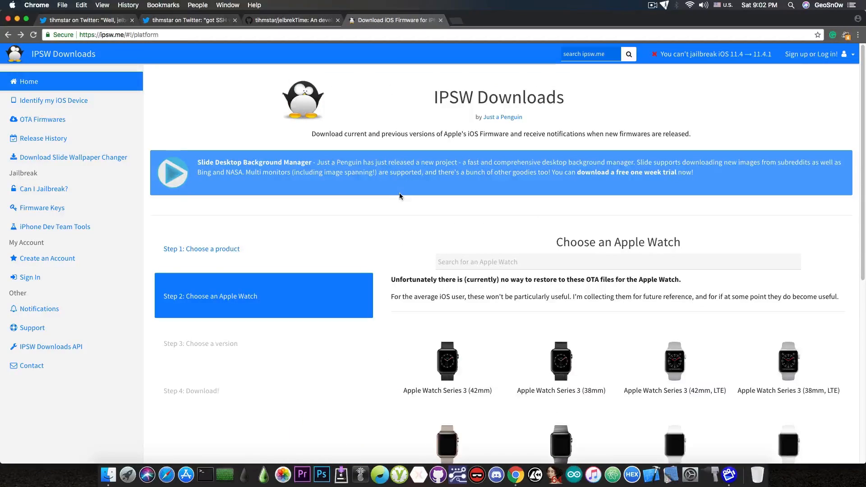
scroll("down", 3)
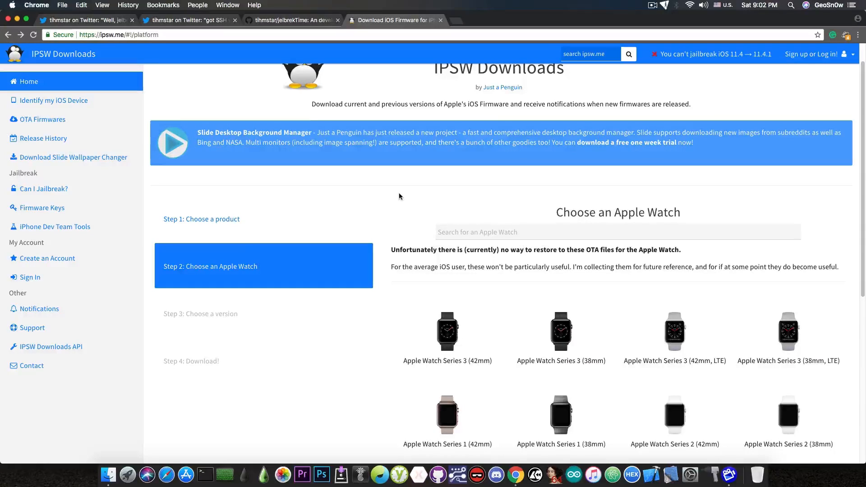
scroll("down", 3)
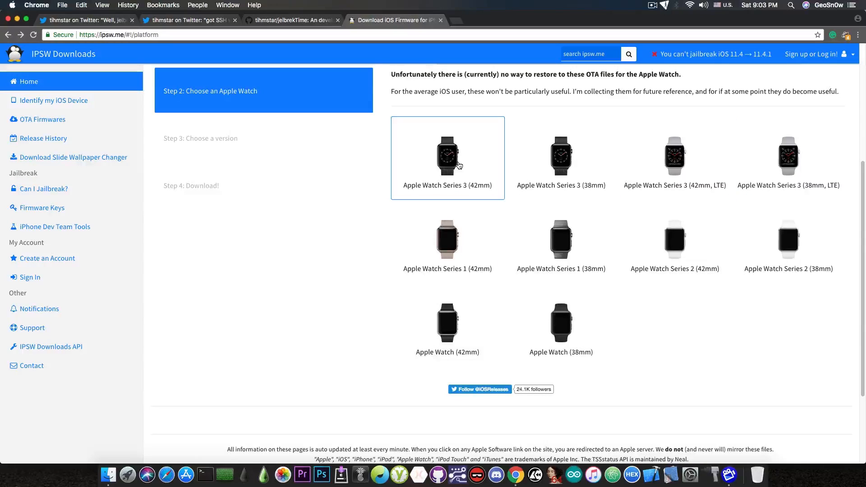
left_click(447, 157)
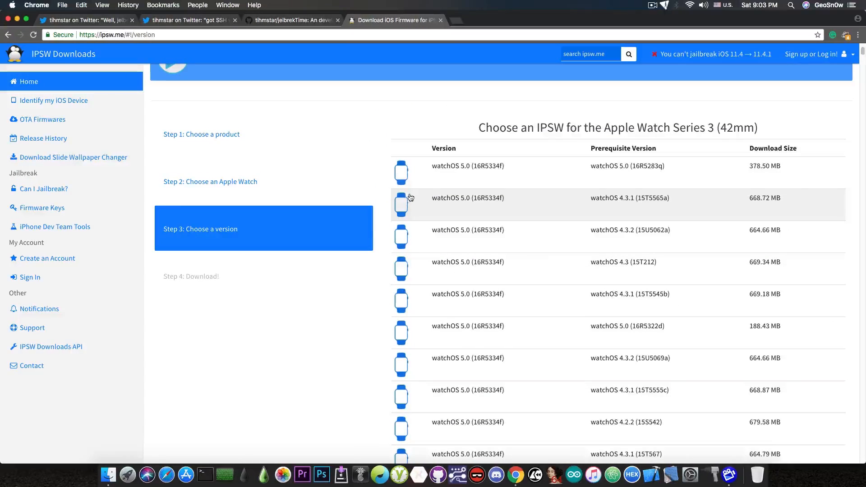
mouse_move(472, 175)
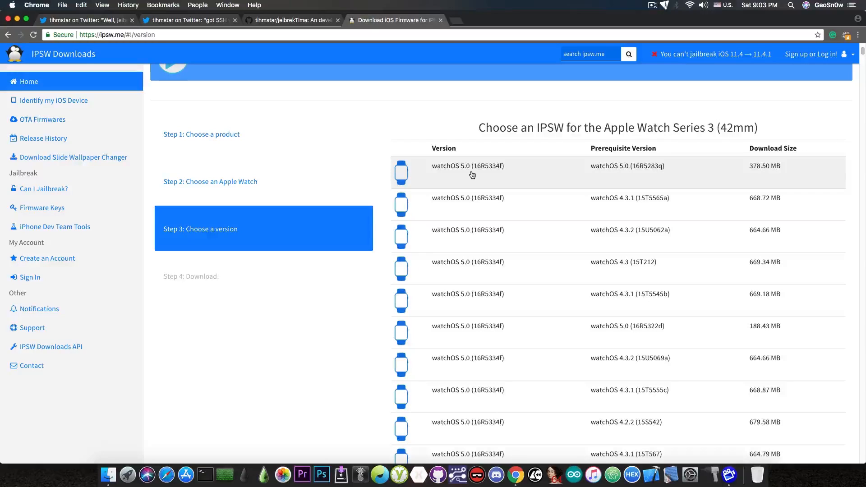
- Browse the 42mm IPSW version table, then return to the jelbrekTime repository
scroll("down", 3)
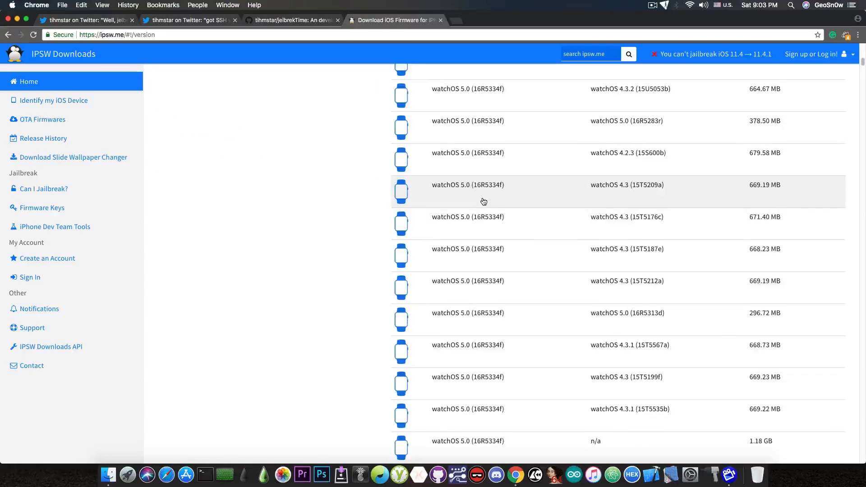
scroll("down", 3)
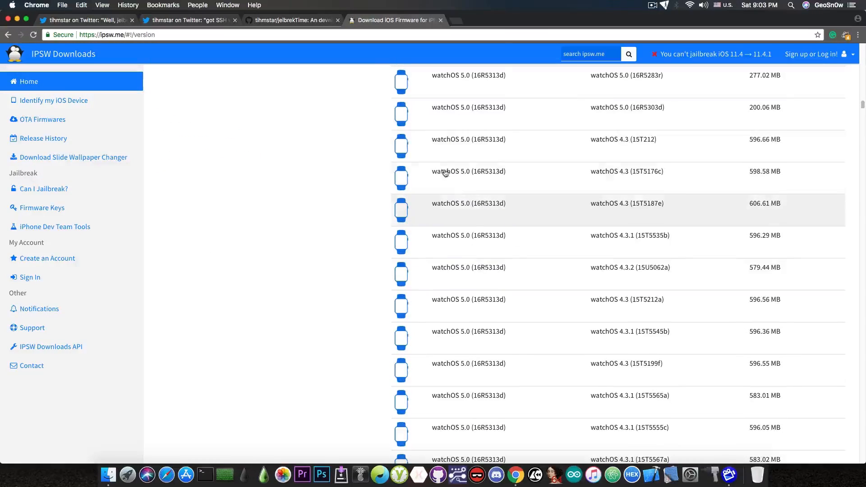
left_click(291, 19)
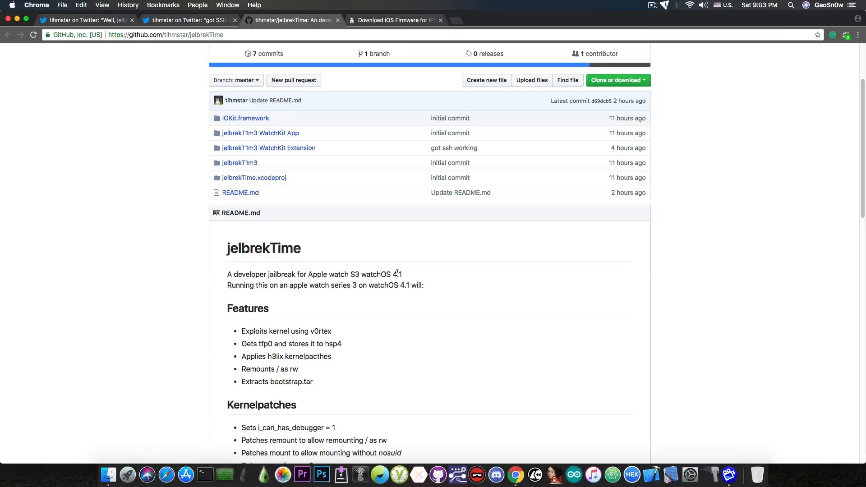
mouse_move(411, 276)
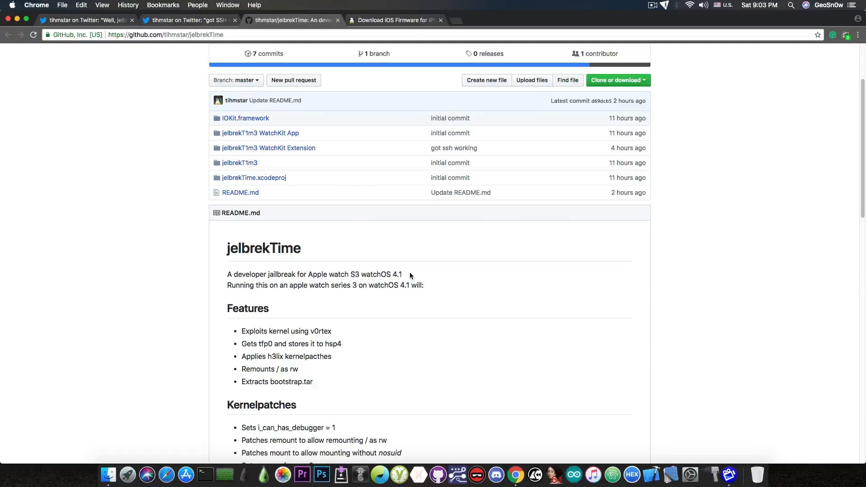
scroll("up", 3)
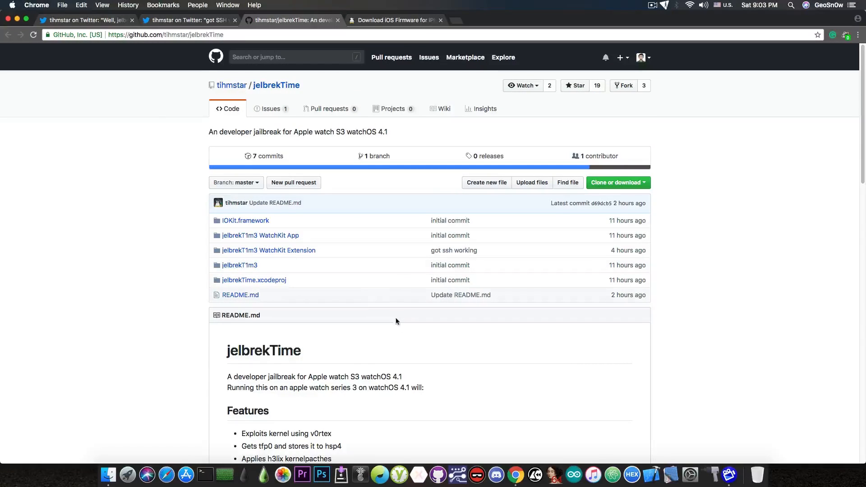